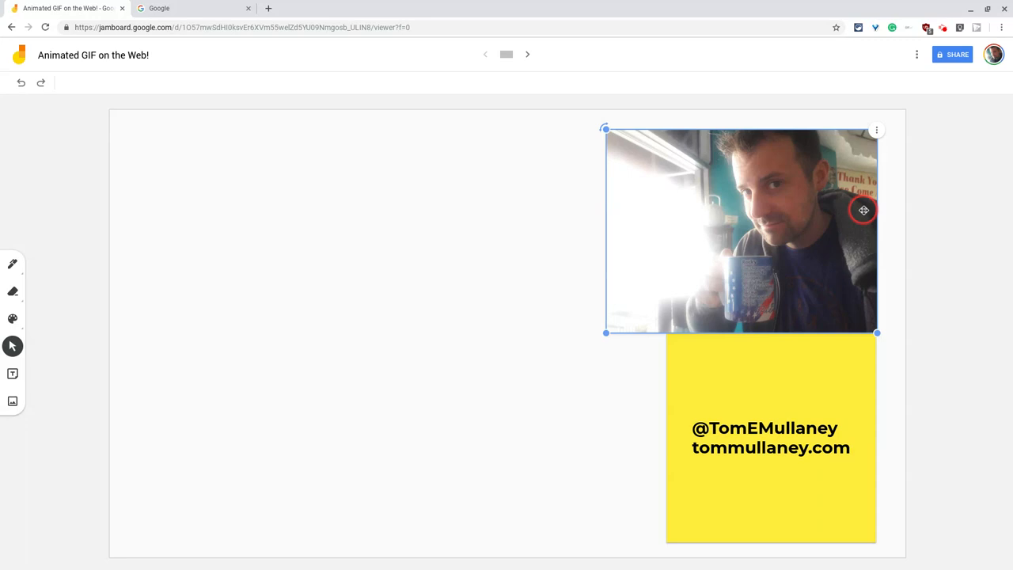
pyautogui.moveTo(830, 214)
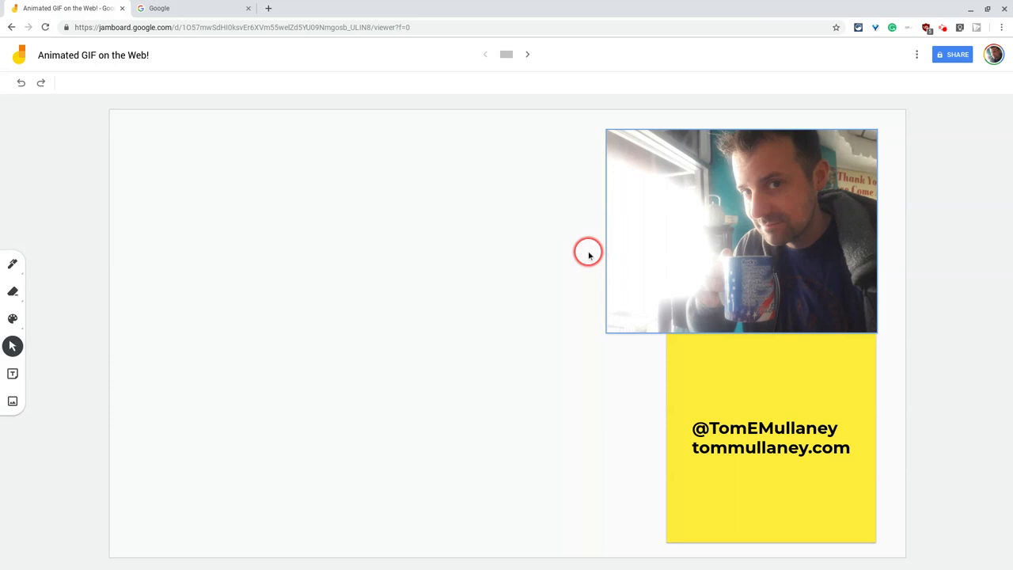
pyautogui.moveTo(586, 256)
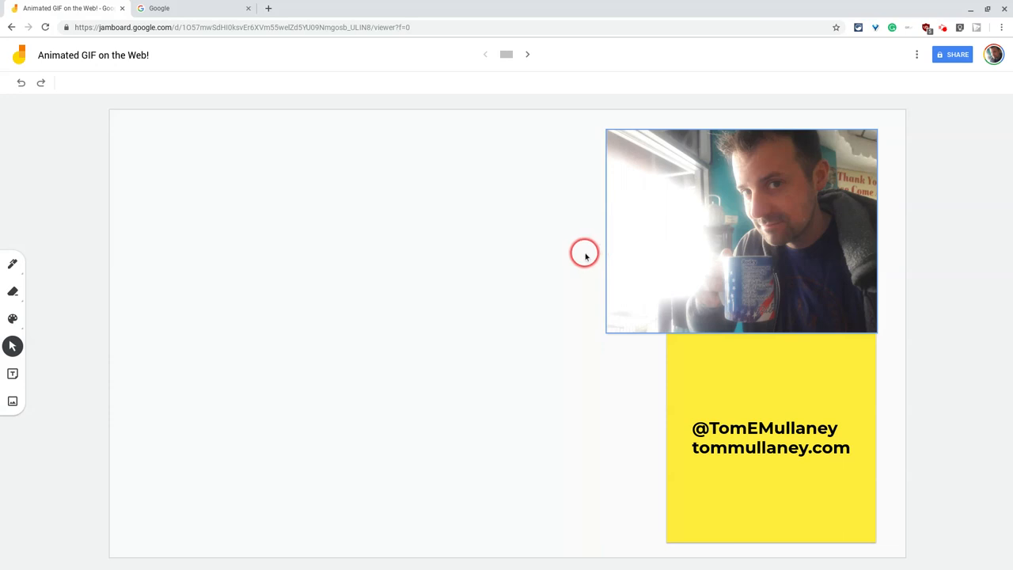
pyautogui.moveTo(260, 116)
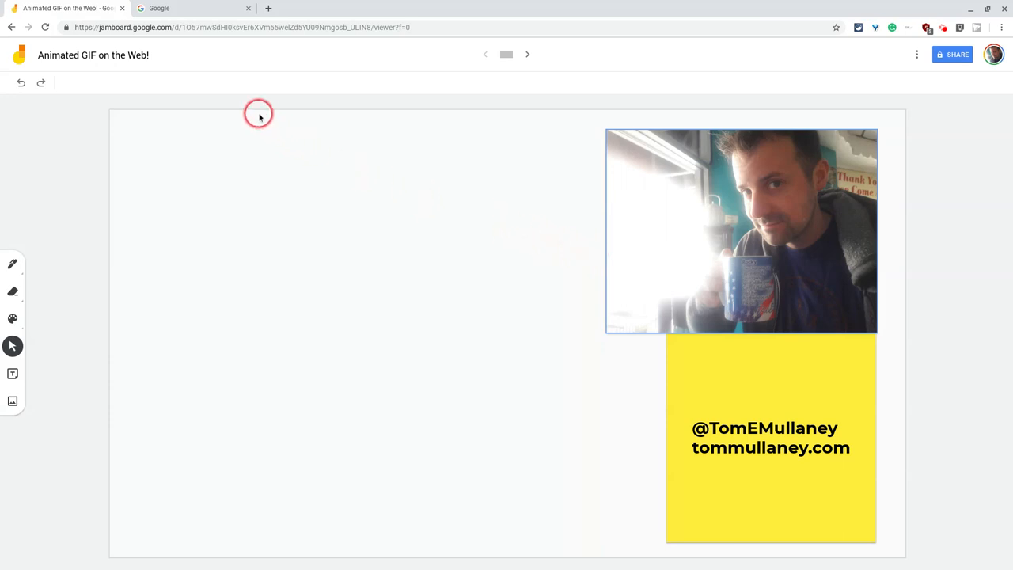
# Search Google for "animated gif" and show image results.
pyautogui.click(190, 10)
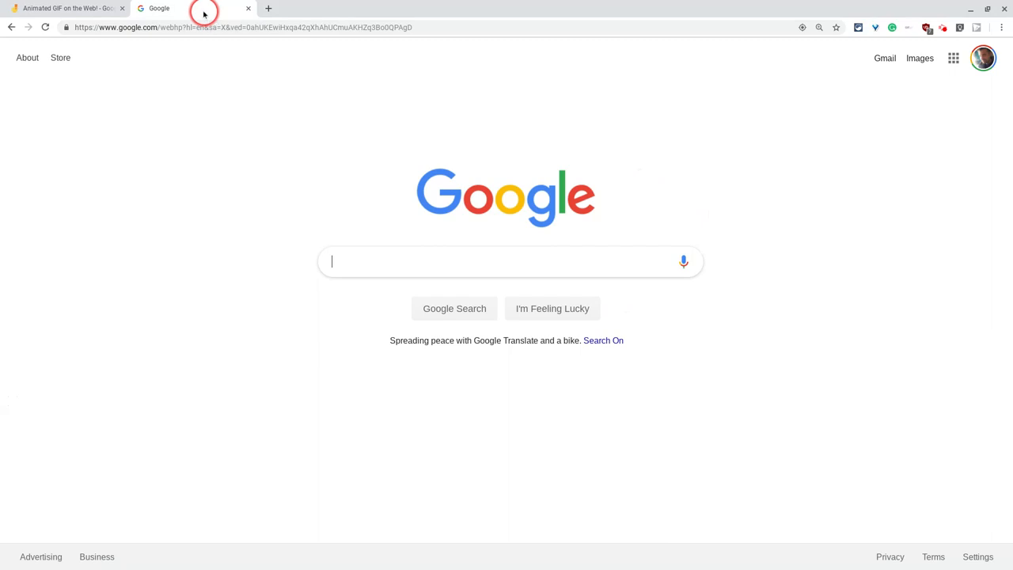
pyautogui.write('animated')
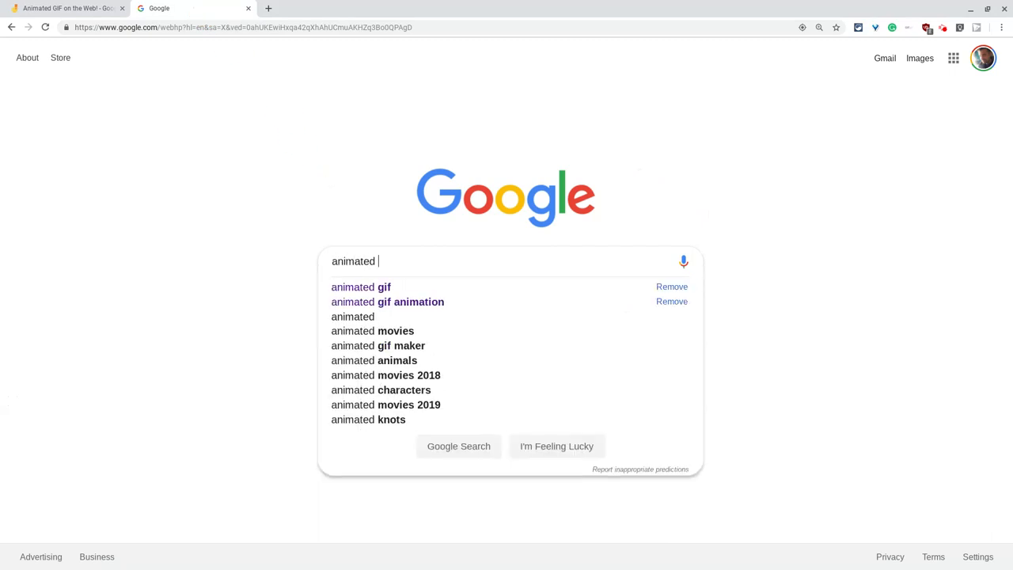
pyautogui.click(361, 286)
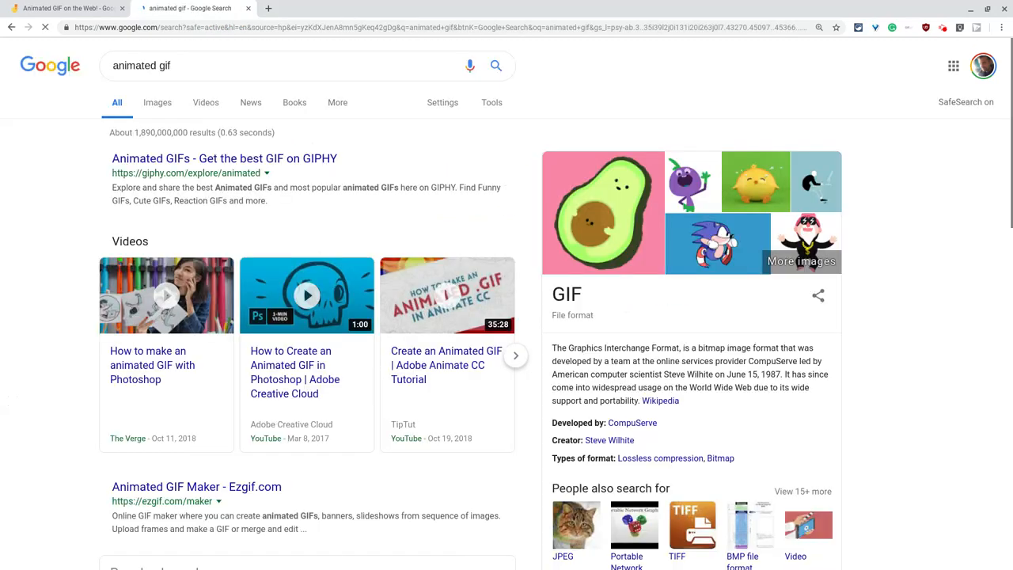
pyautogui.click(157, 101)
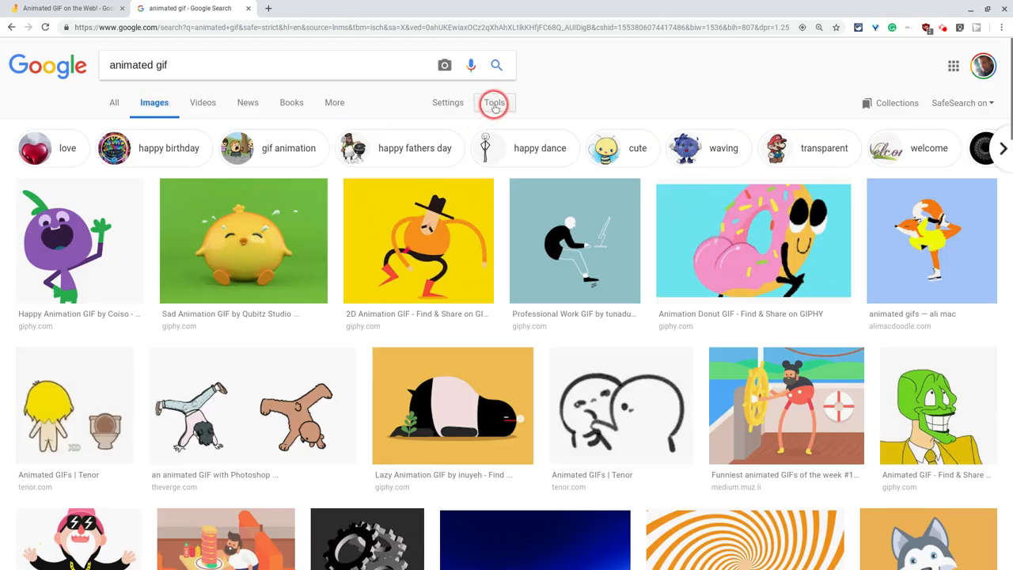
# Filter the image results by usage rights to those labeled for reuse.
pyautogui.click(494, 101)
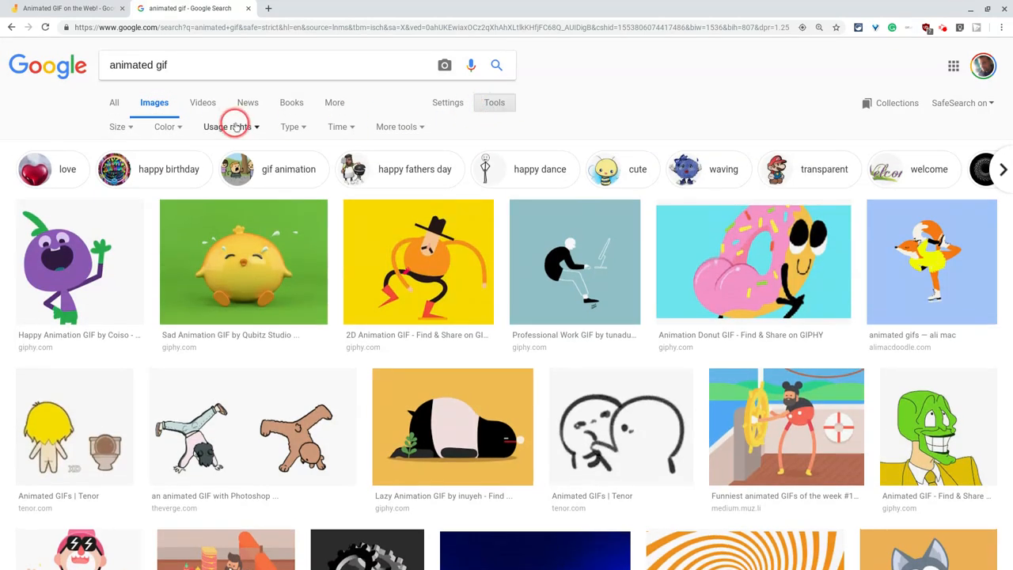
pyautogui.click(228, 127)
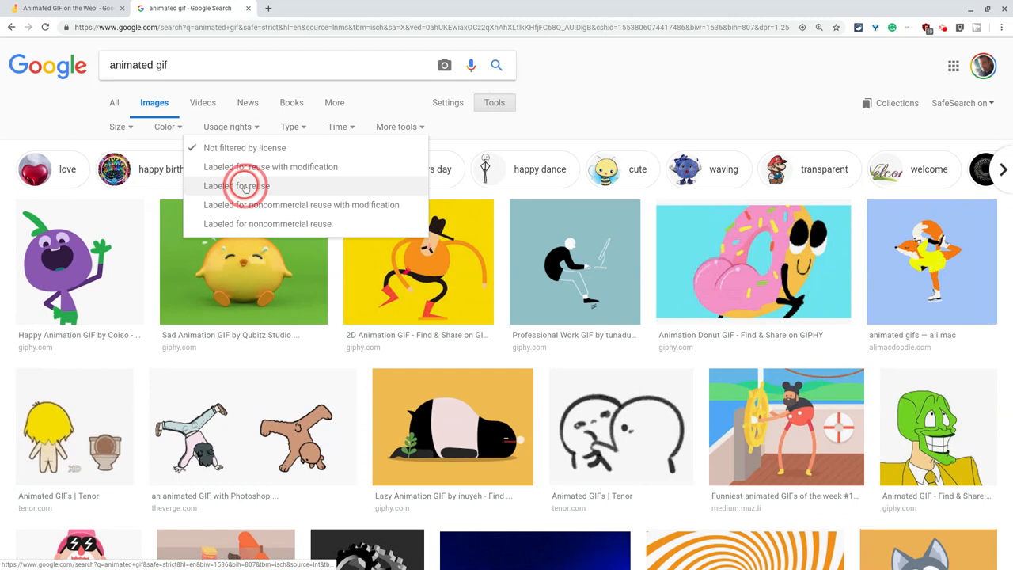
pyautogui.click(240, 186)
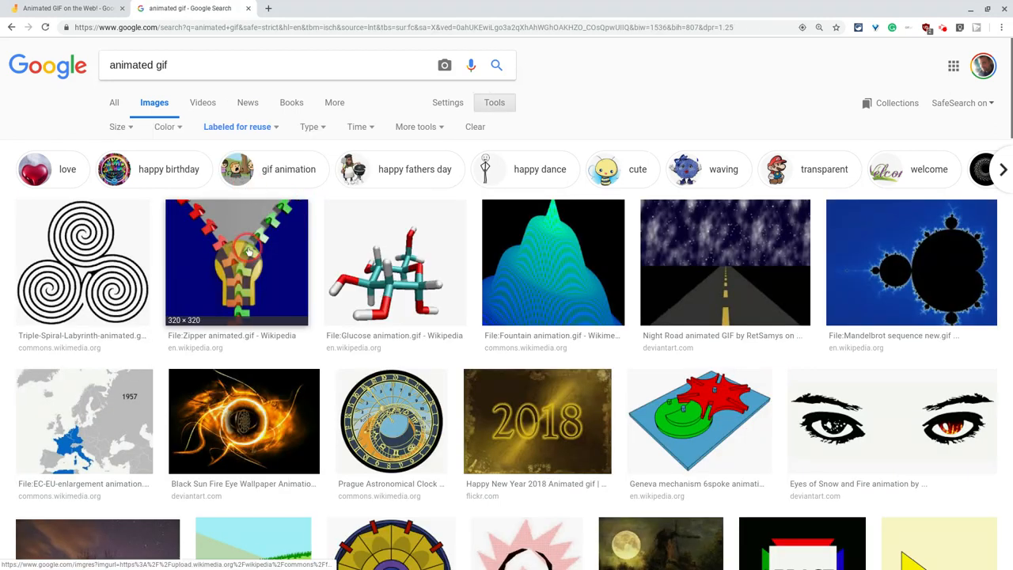
# Drag the Wikipedia Zipper animated GIF into the Jamboard frame as an animated image.
pyautogui.click(236, 262)
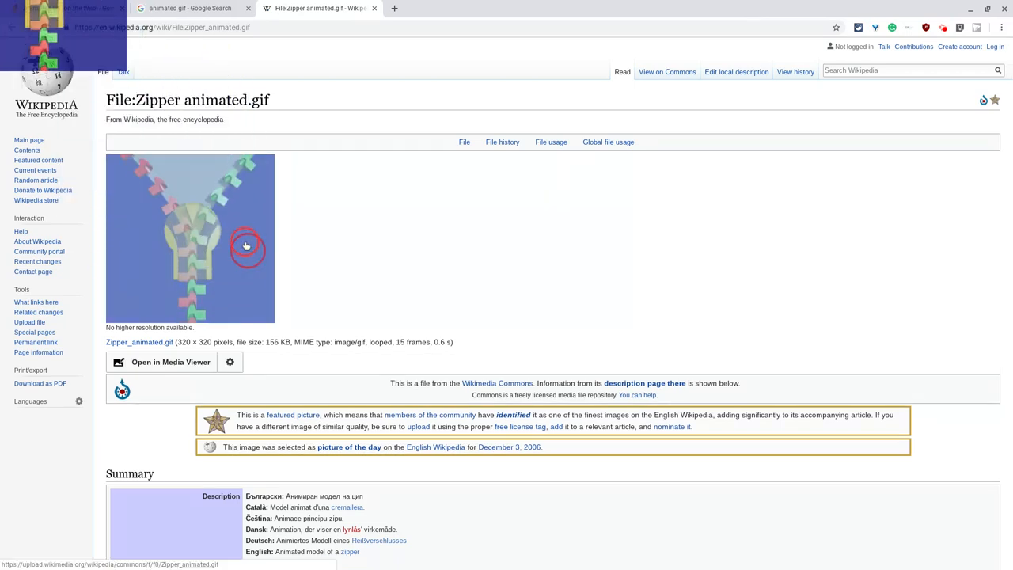
pyautogui.click(66, 9)
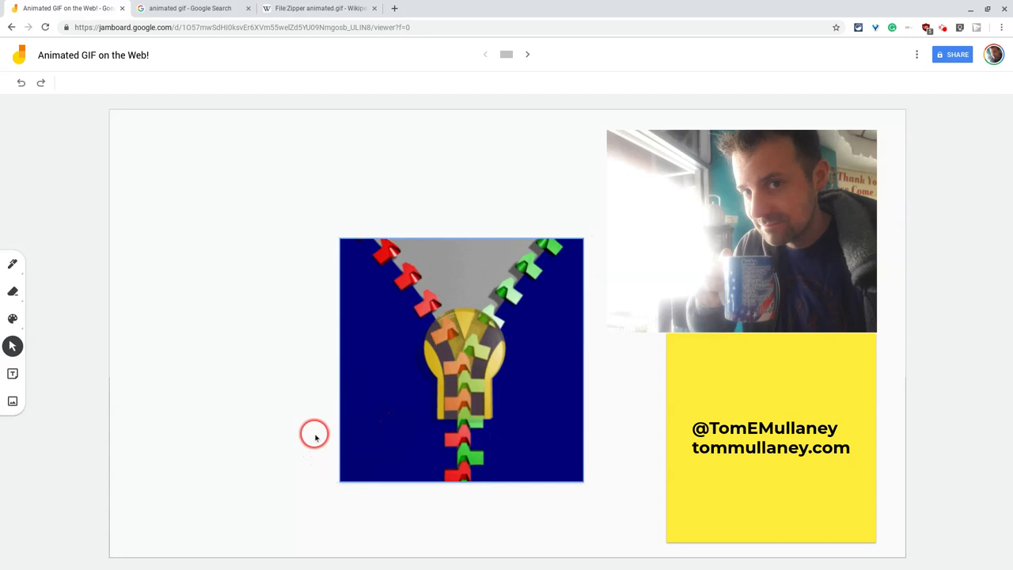
pyautogui.moveTo(348, 117)
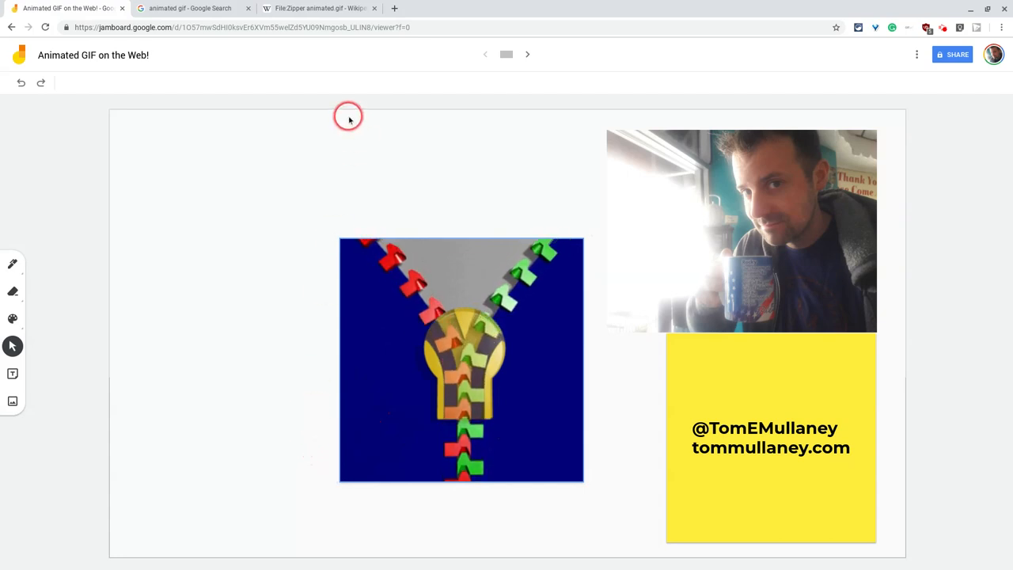
# Copy the zipper image from the Wikipedia file page via Copy image.
pyautogui.click(317, 9)
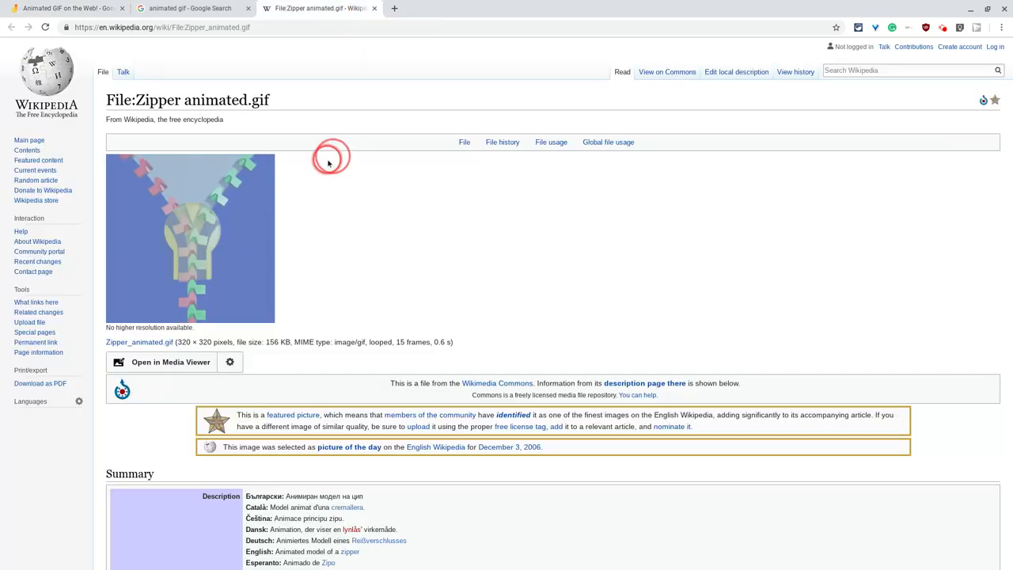
pyautogui.rightClick(188, 197)
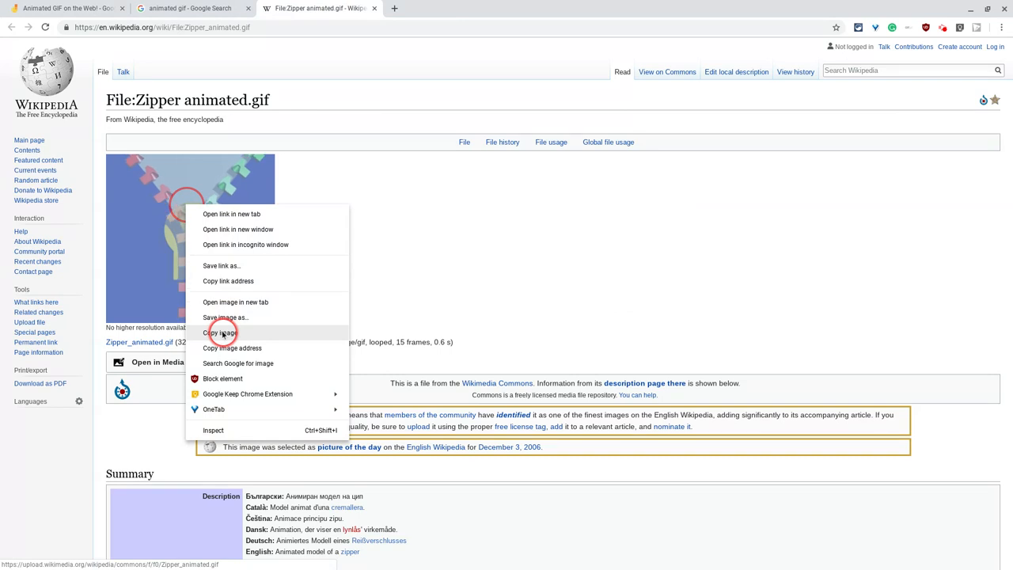
pyautogui.click(79, 13)
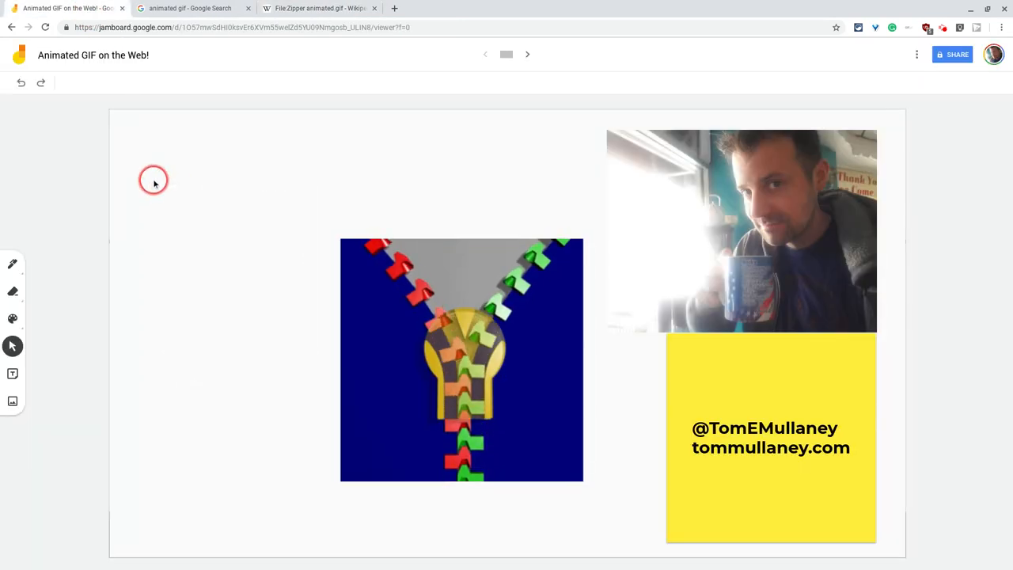
# Paste the copied zipper as a second, static image in the frame's upper left.
pyautogui.click(484, 317)
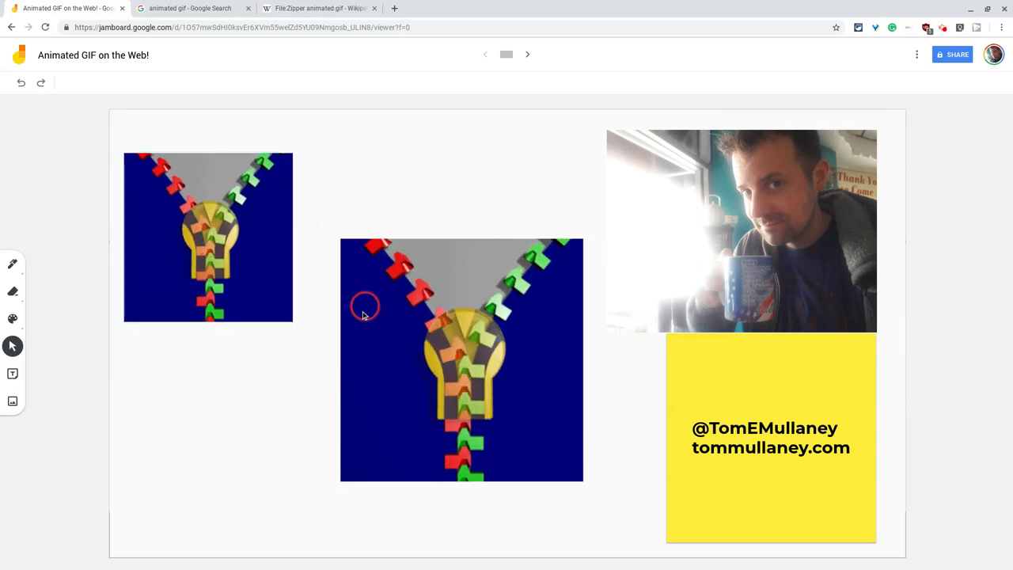
pyautogui.moveTo(314, 244)
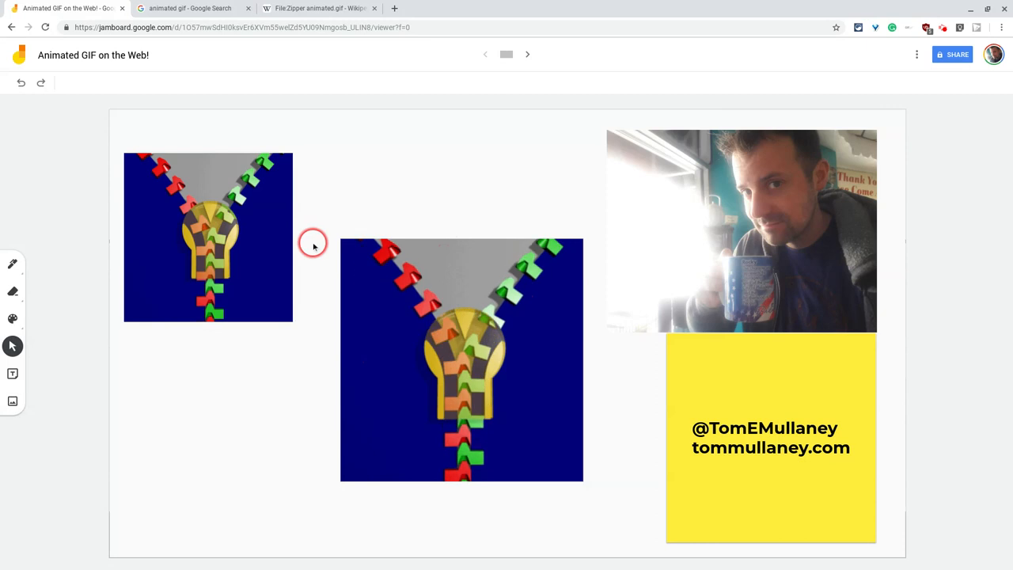
pyautogui.click(208, 238)
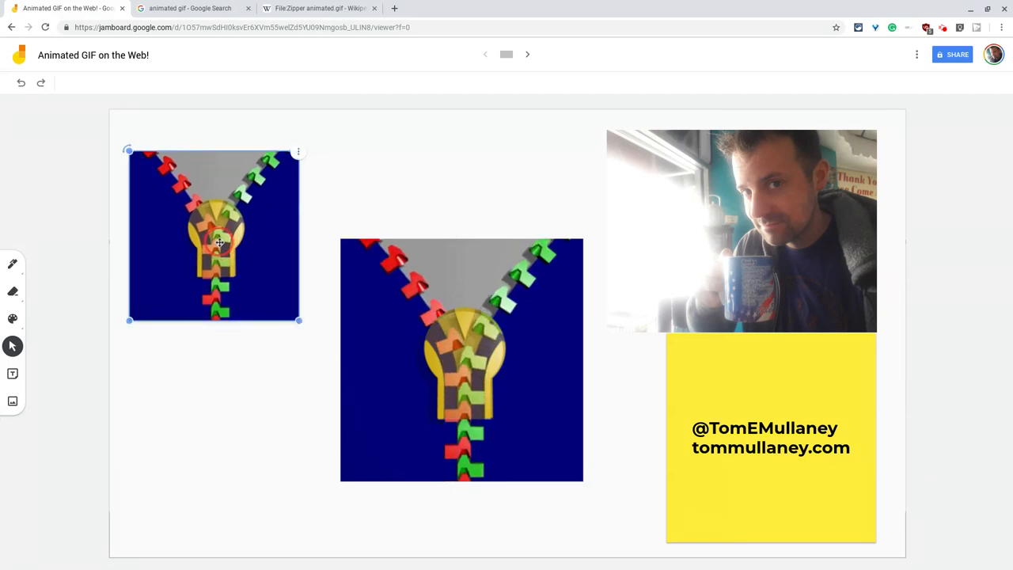